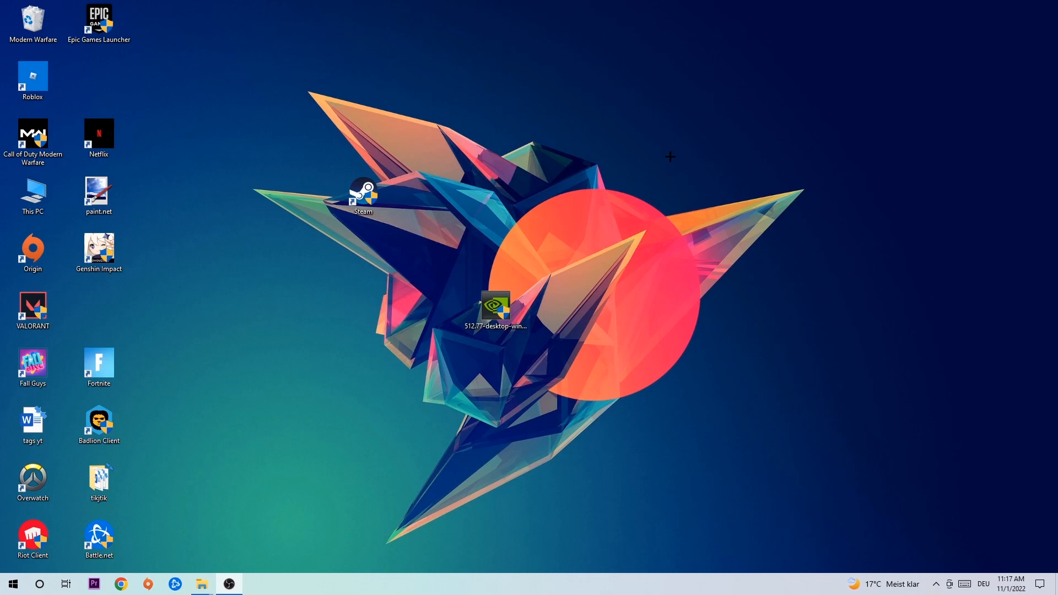
mouse_move(485, 230)
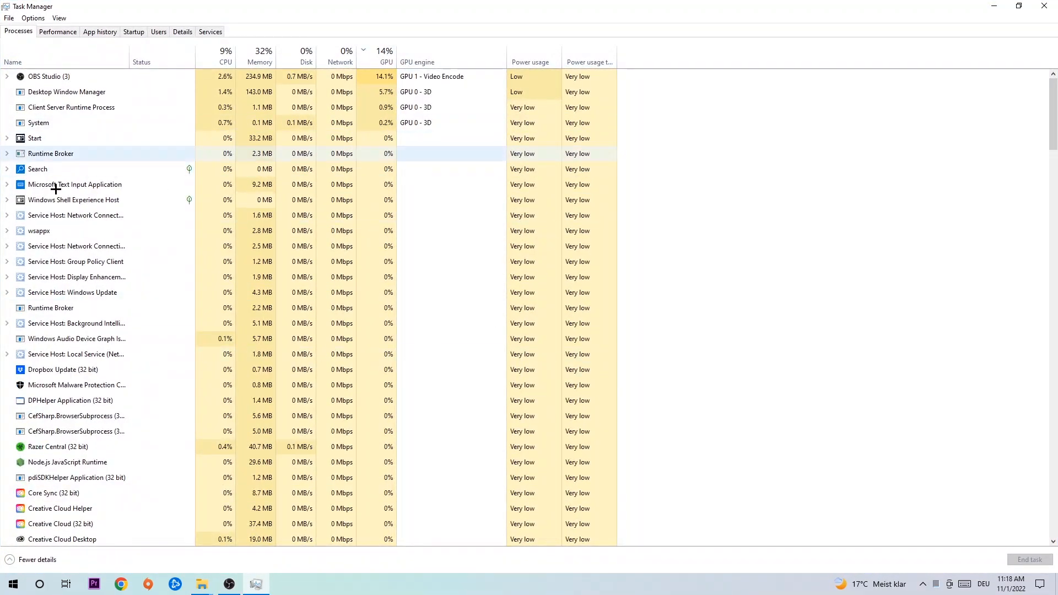
mouse_move(276, 253)
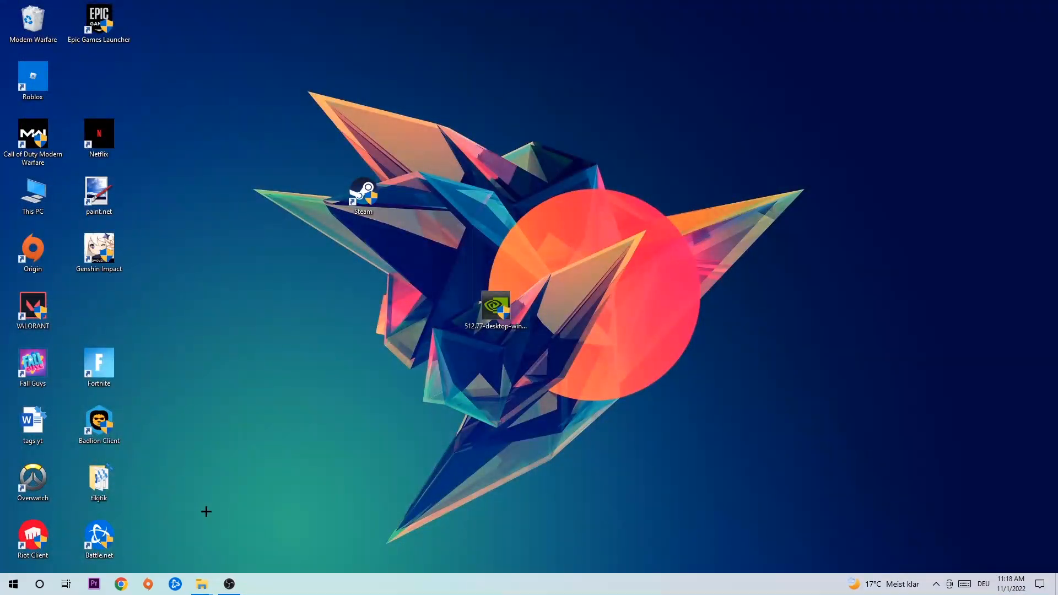
Step: Bring up the Windows Settings home page from the Start menu
left_click(254, 584)
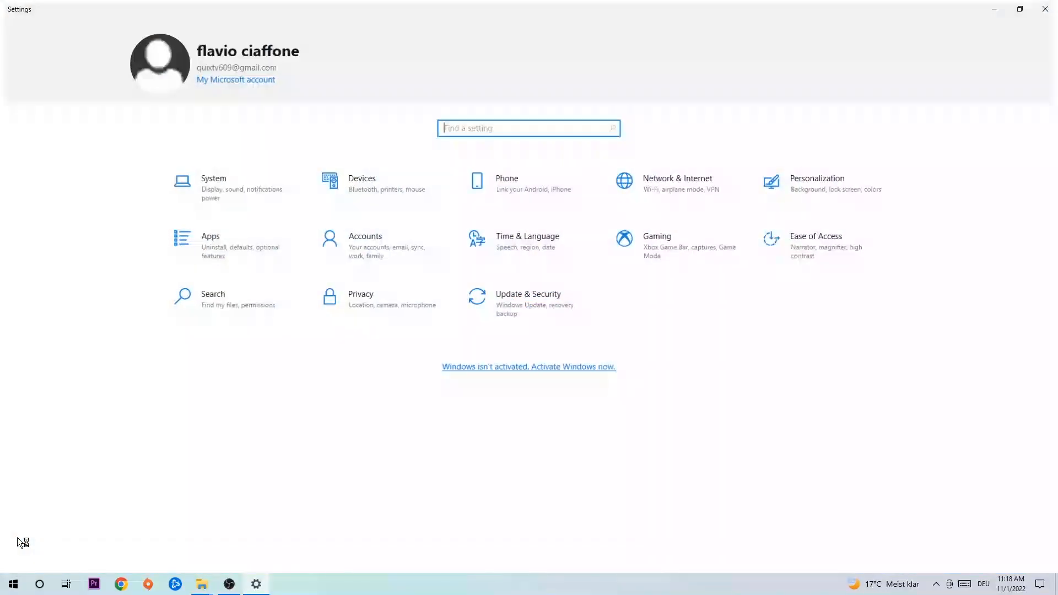
Step: Check Windows Update status under Update & Security, then bring up the Steam shortcut's context menu
left_click(528, 299)
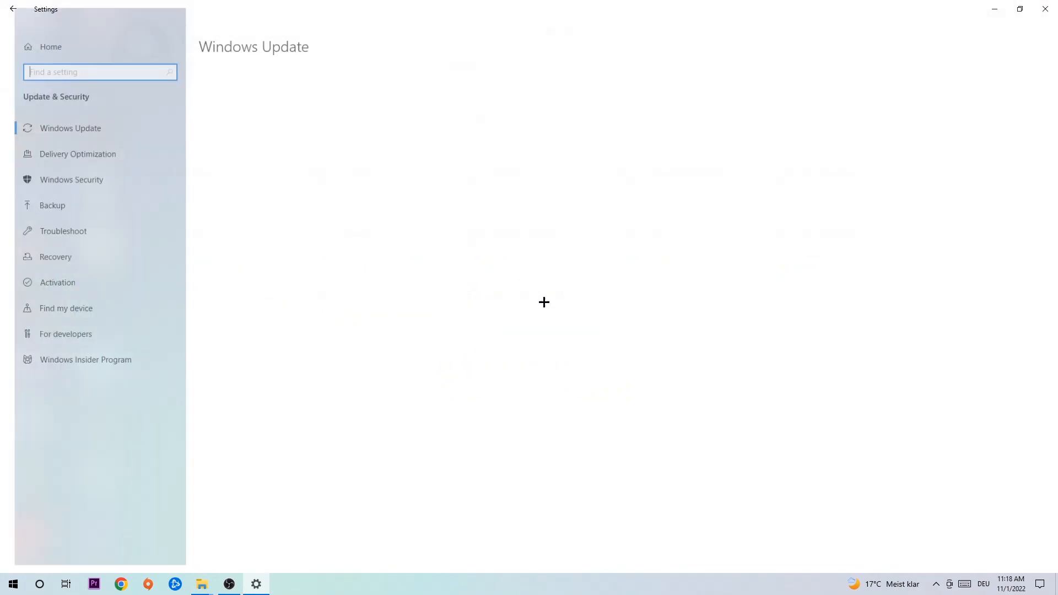
left_click(71, 128)
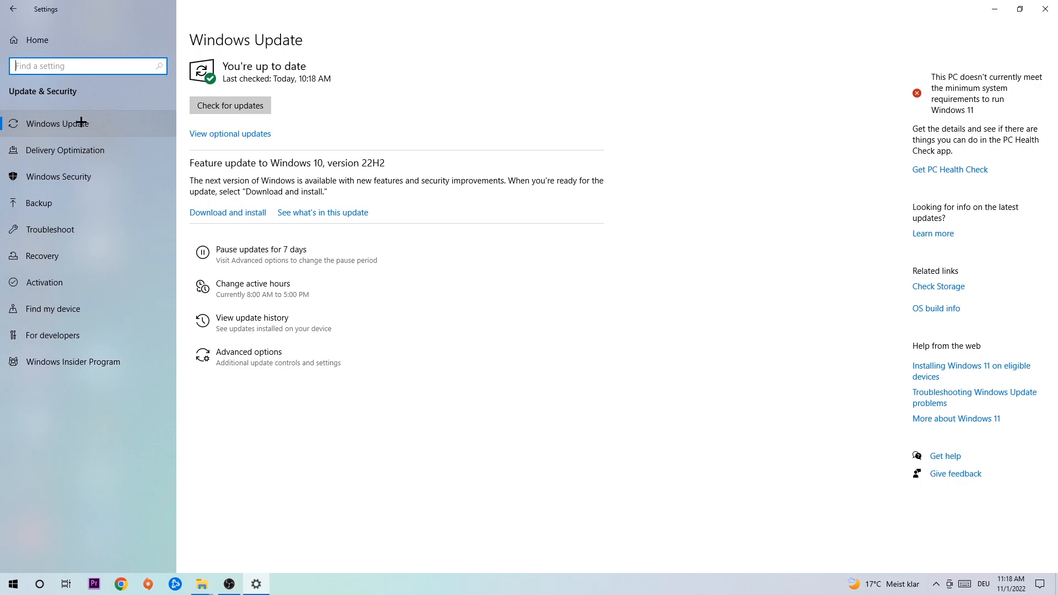
mouse_move(65, 112)
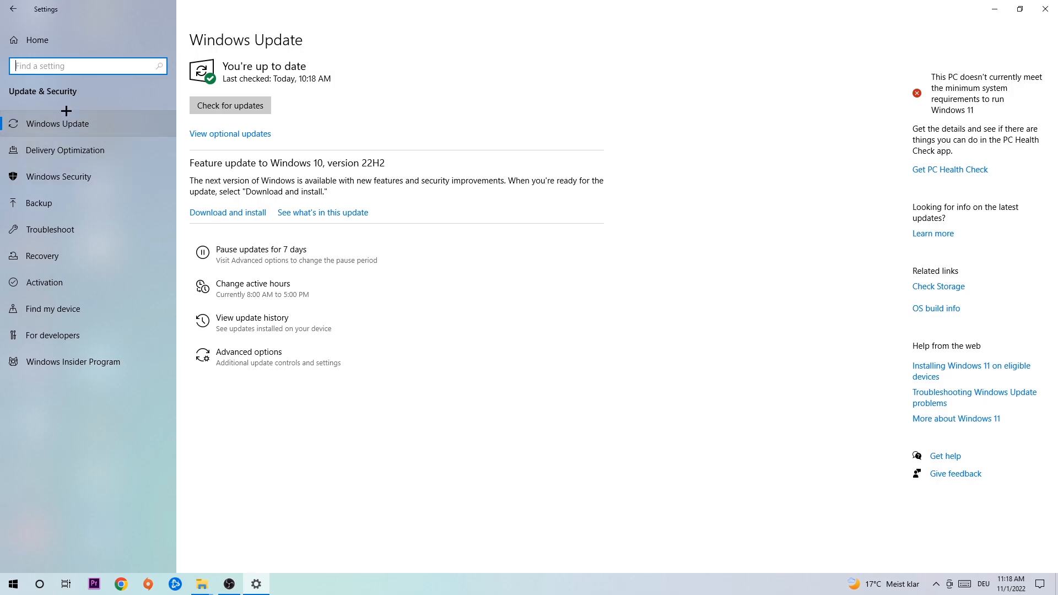
mouse_move(470, 72)
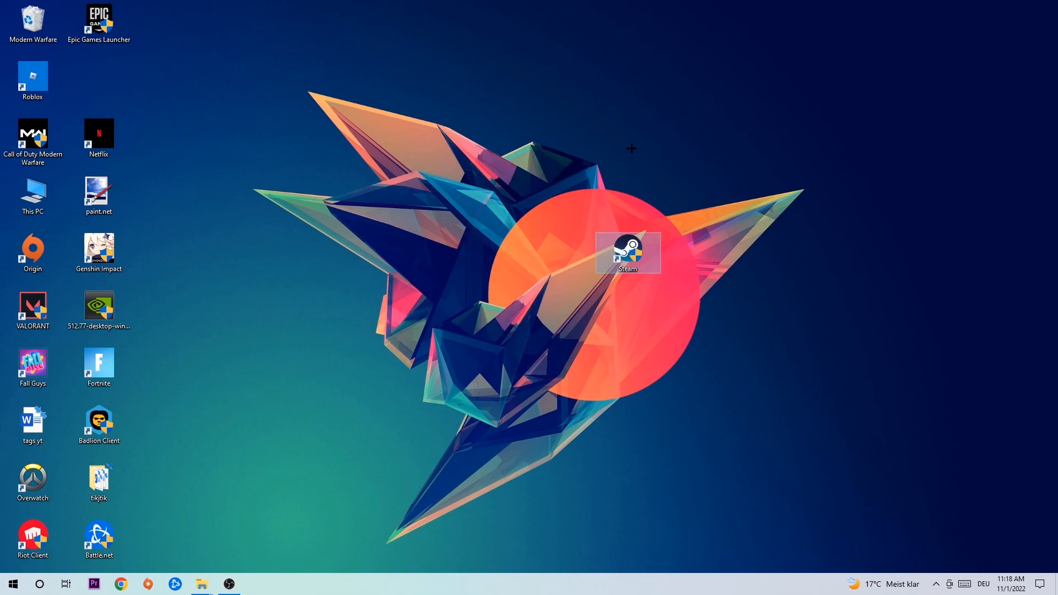
right_click(627, 251)
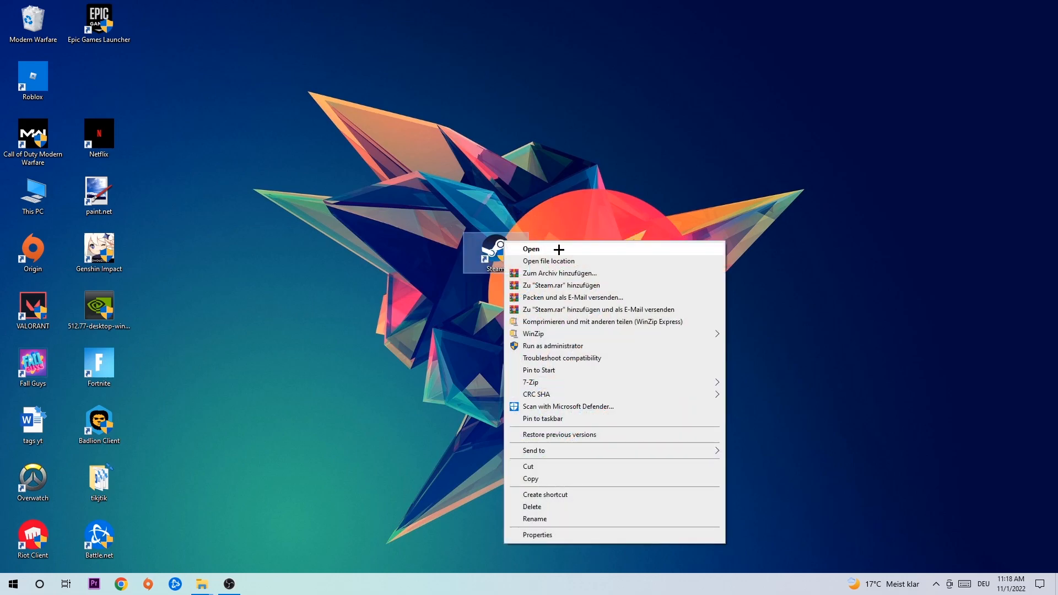
Step: In Steam's Properties, keep Windows 8 as the compatibility mode with Run as administrator enabled
left_click(537, 535)
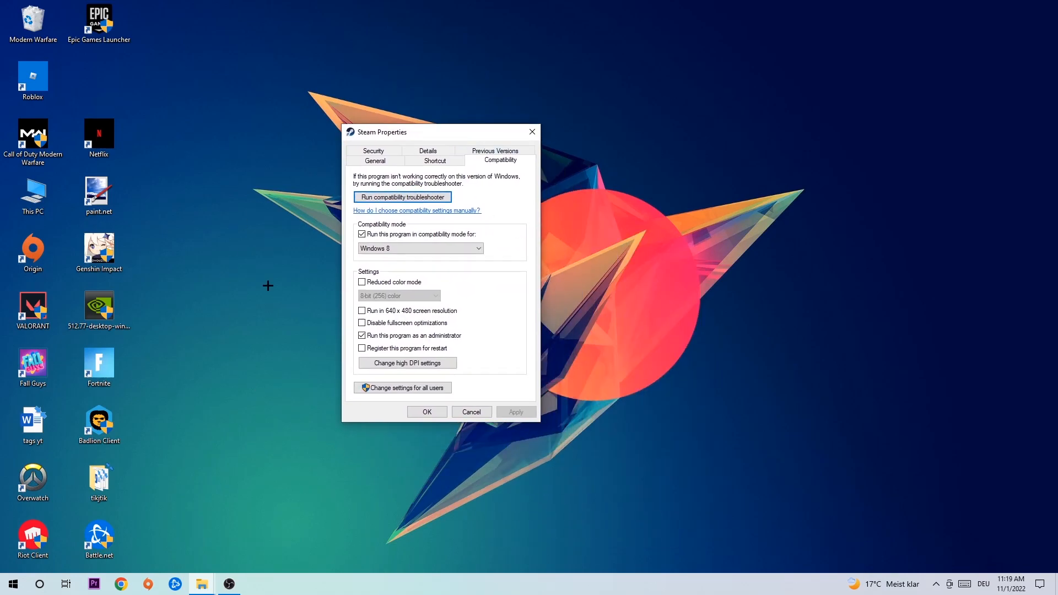
mouse_move(428, 236)
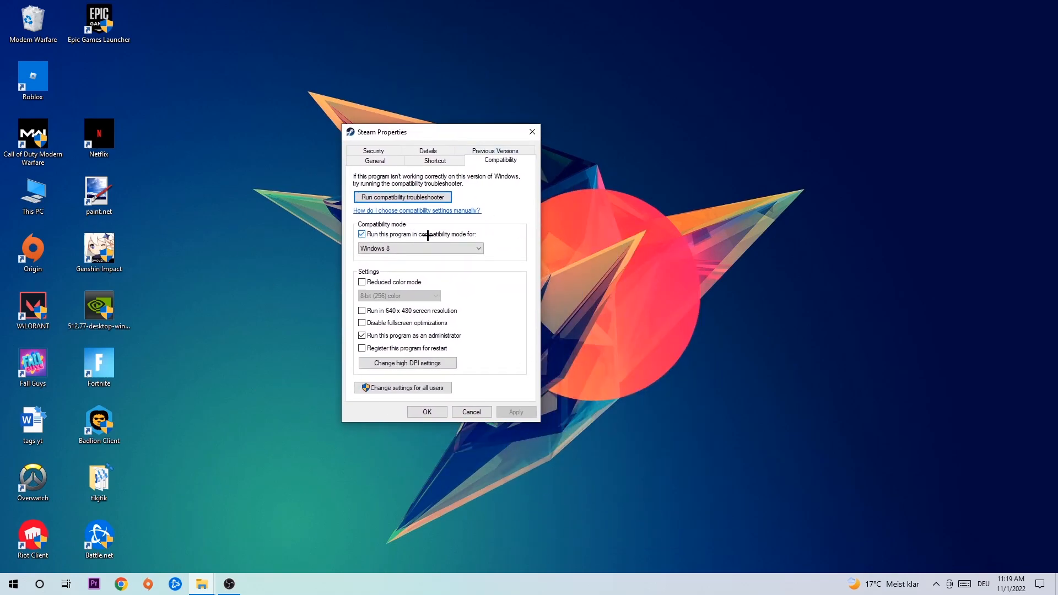
left_click(477, 248)
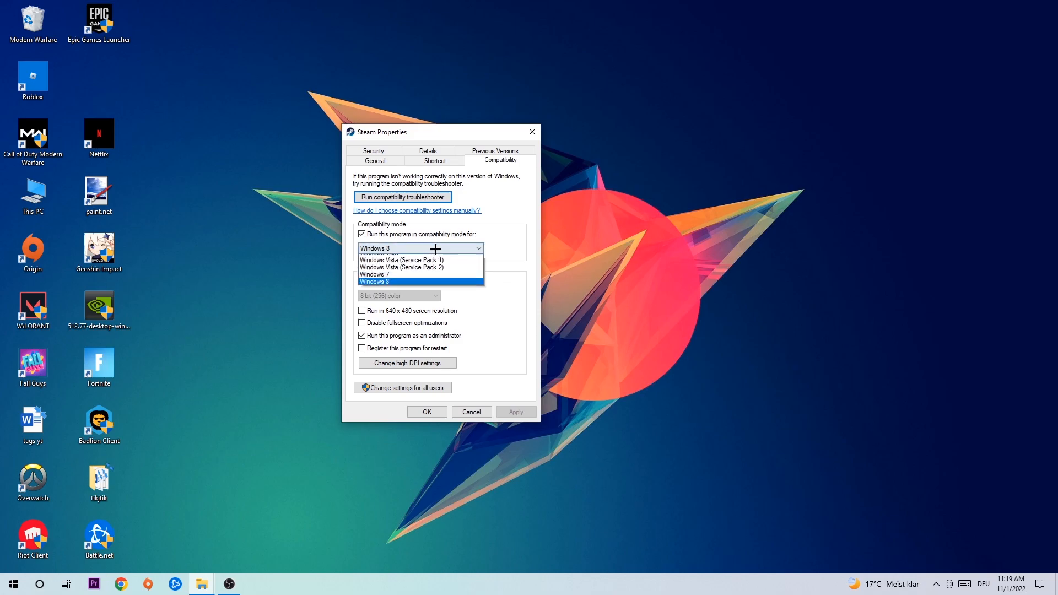
left_click(374, 281)
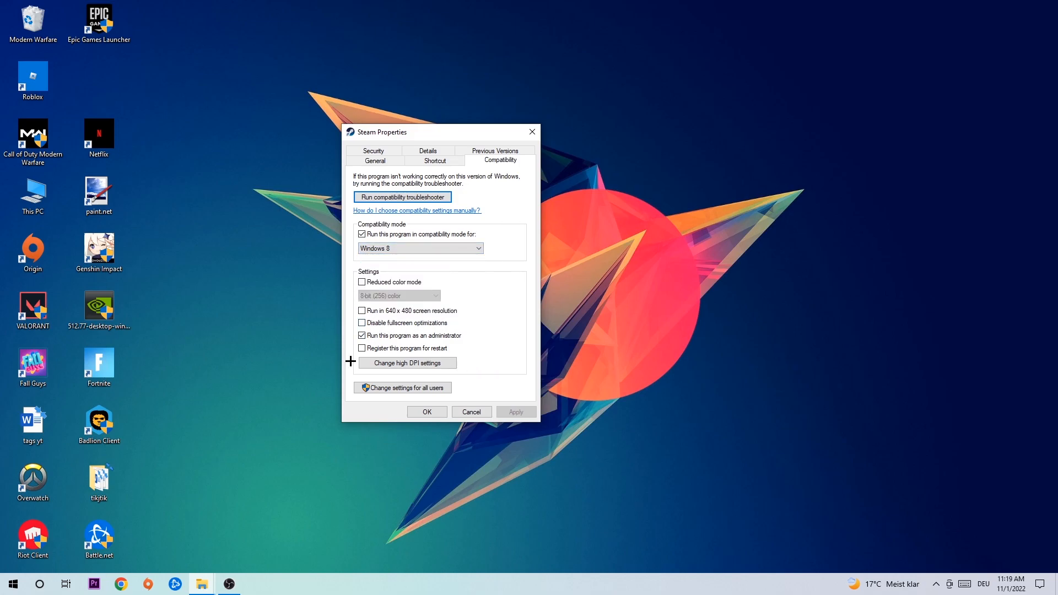
mouse_move(415, 344)
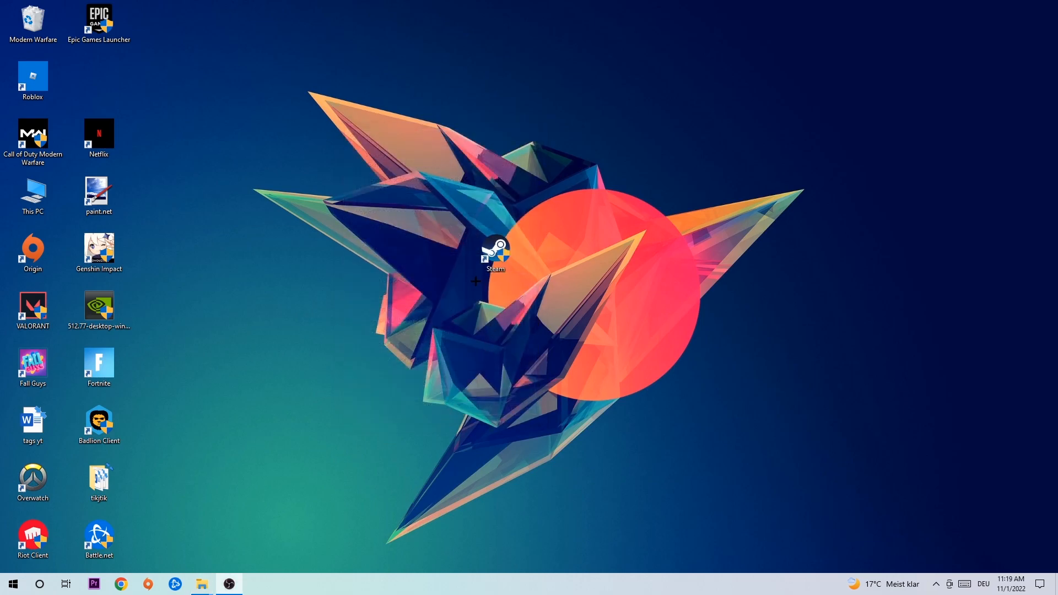
mouse_move(477, 290)
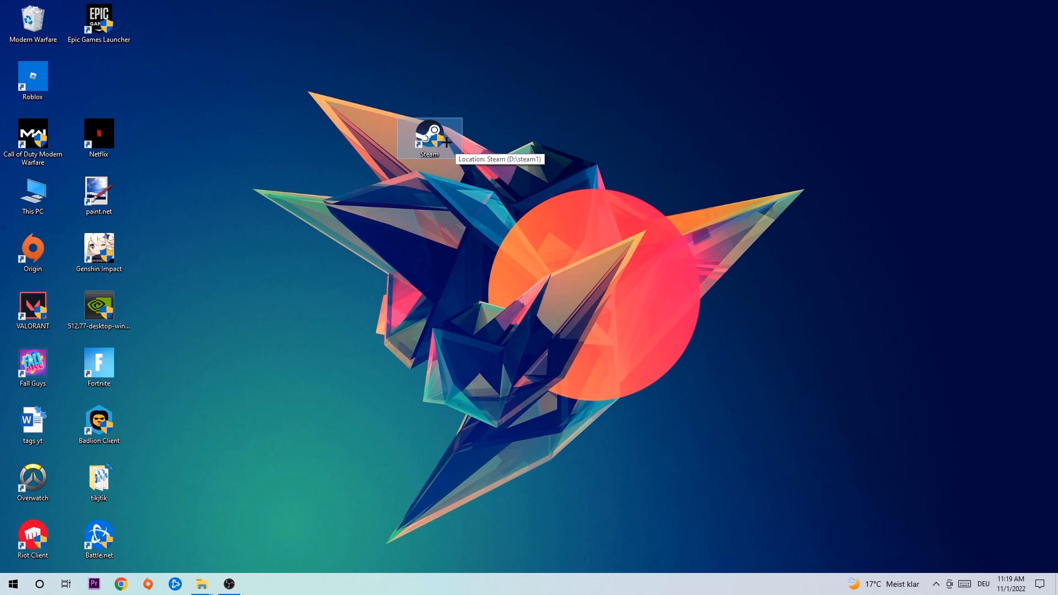
mouse_move(430, 142)
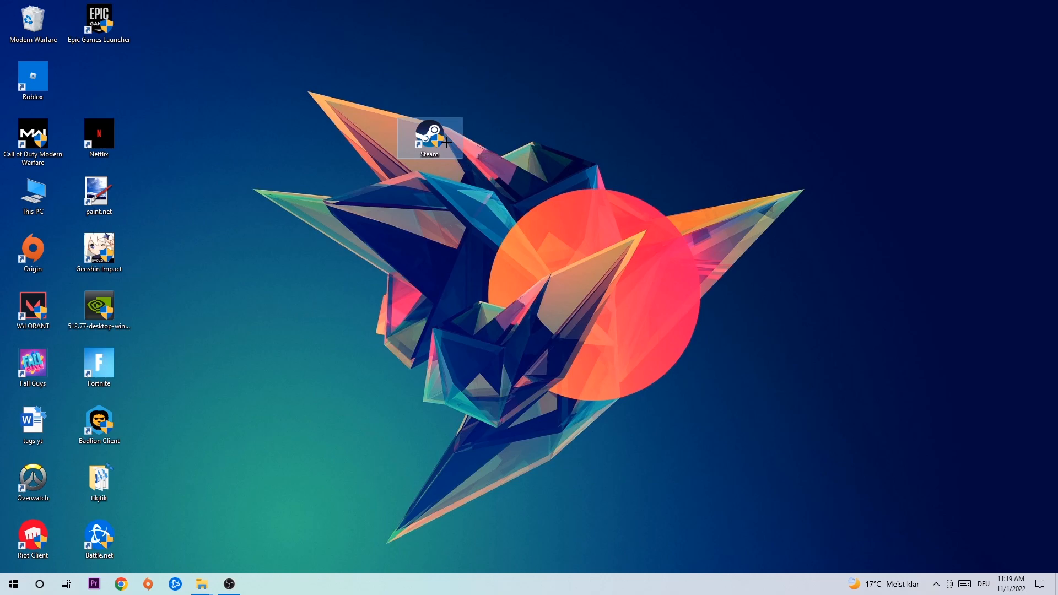
mouse_move(429, 139)
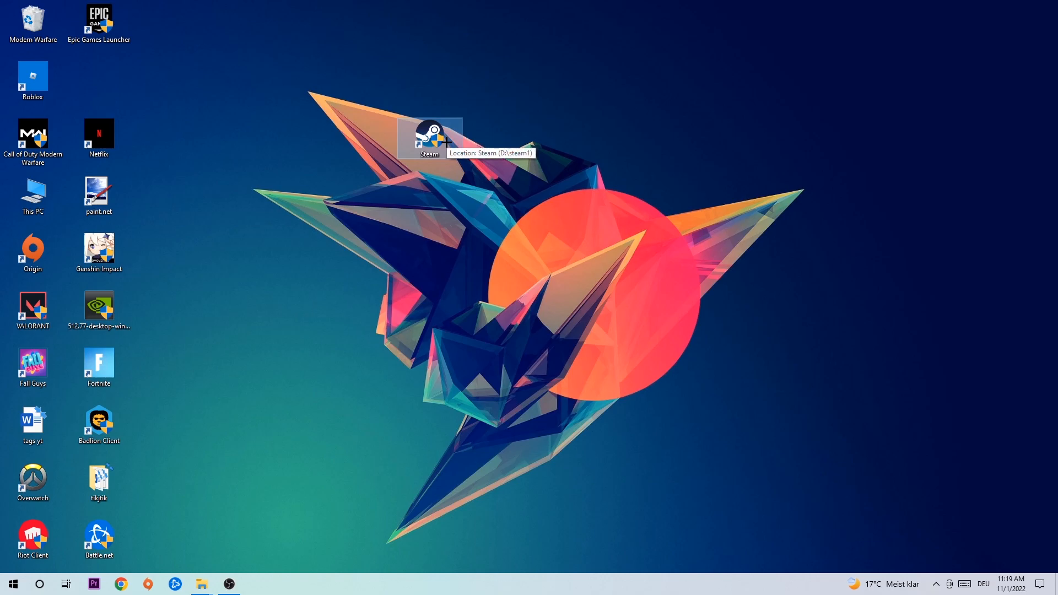